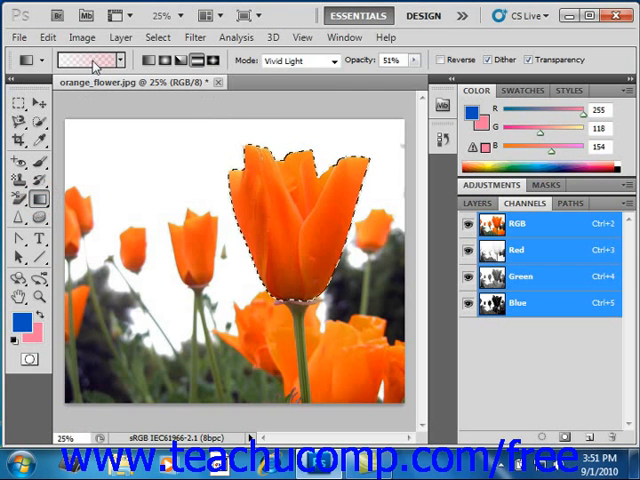
# Step: Bring up the Gradient Editor for the loaded Pink gradient from the options bar preview
pyautogui.click(80, 60)
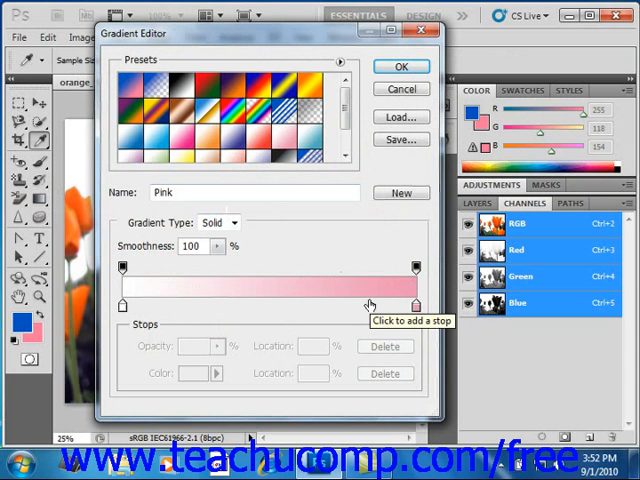
pyautogui.moveTo(368, 304)
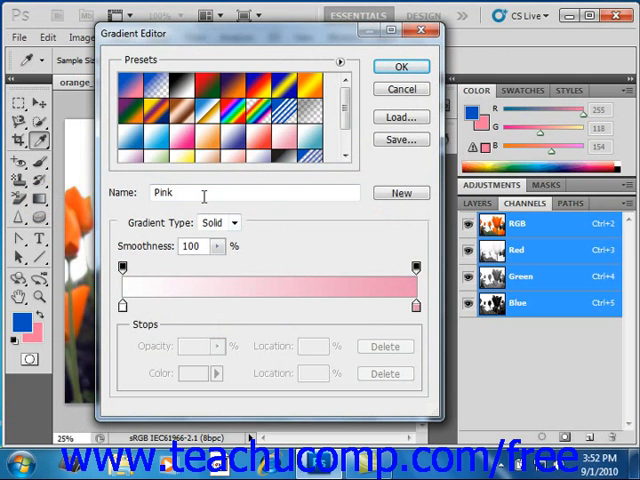
# Step: Keep the gradient a Solid type and try smoothness at 44% before restoring 100%
pyautogui.write('2')
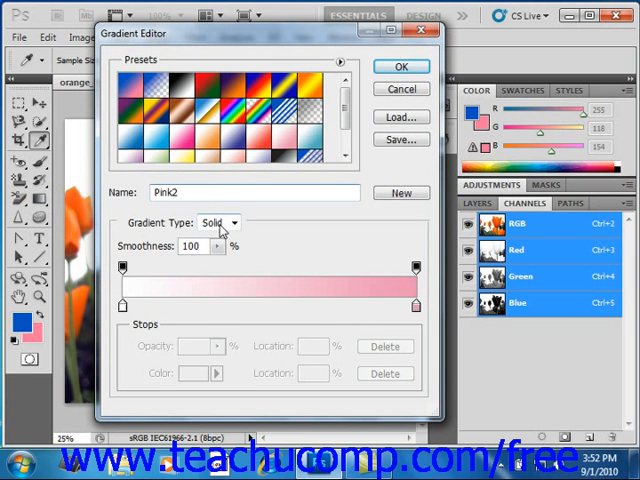
pyautogui.click(232, 222)
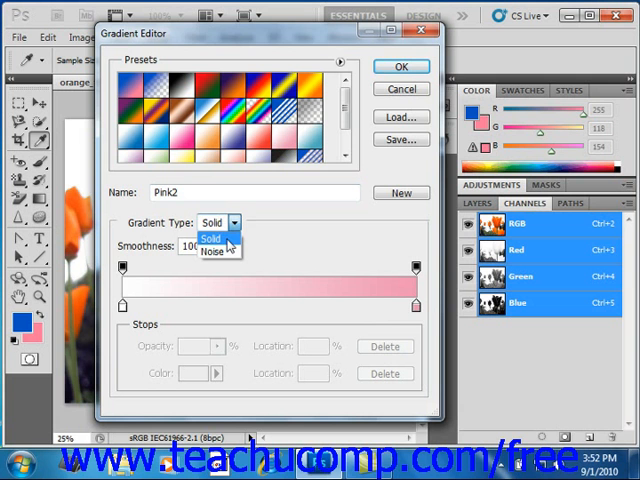
pyautogui.click(210, 238)
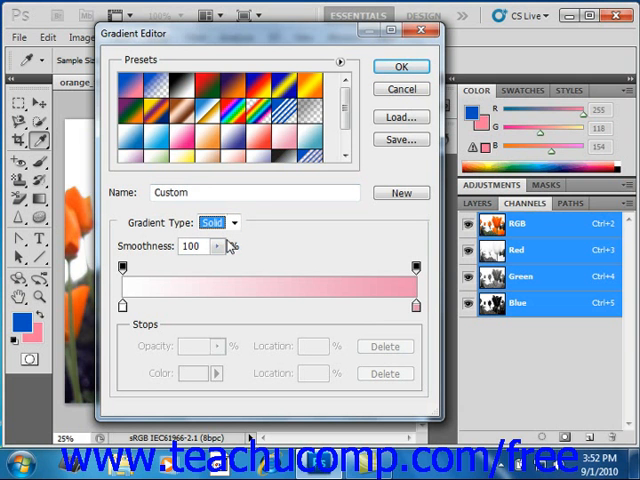
pyautogui.moveTo(228, 246)
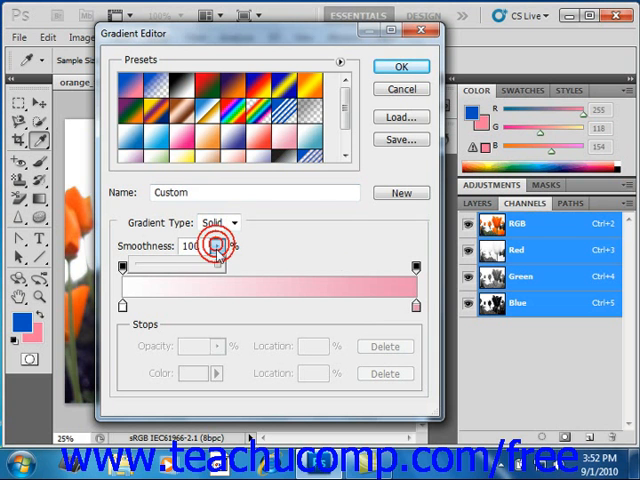
pyautogui.moveTo(210, 246); pyautogui.dragTo(170, 264)
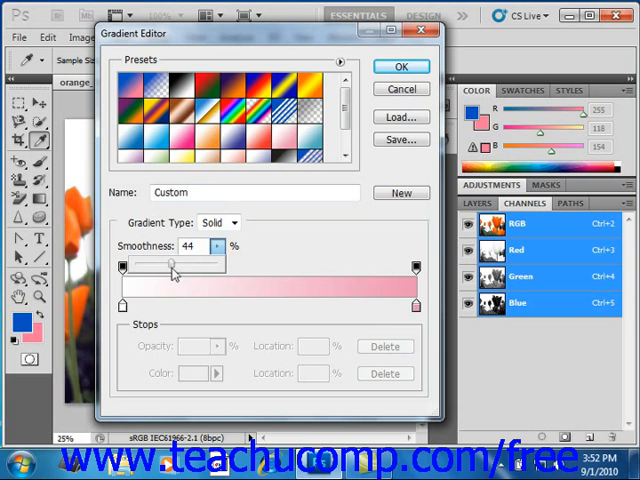
pyautogui.moveTo(172, 264); pyautogui.dragTo(164, 264)
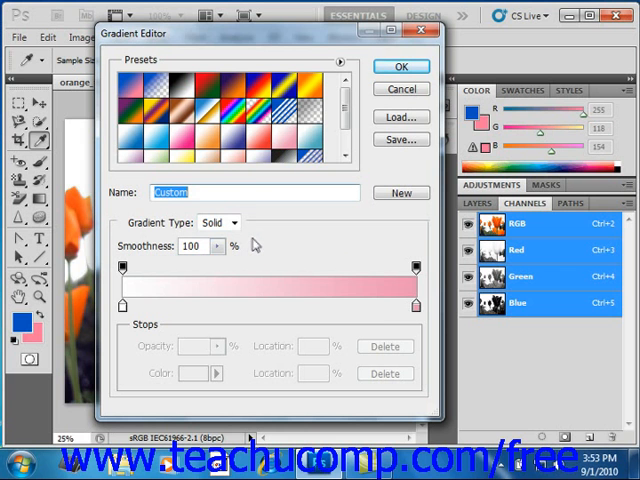
pyautogui.moveTo(212, 278)
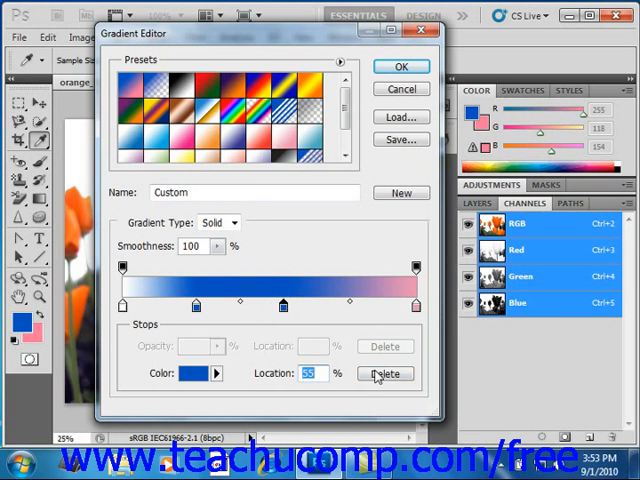
# Step: Delete the unneeded color stop and select the blue stop at 25% for editing
pyautogui.click(384, 372)
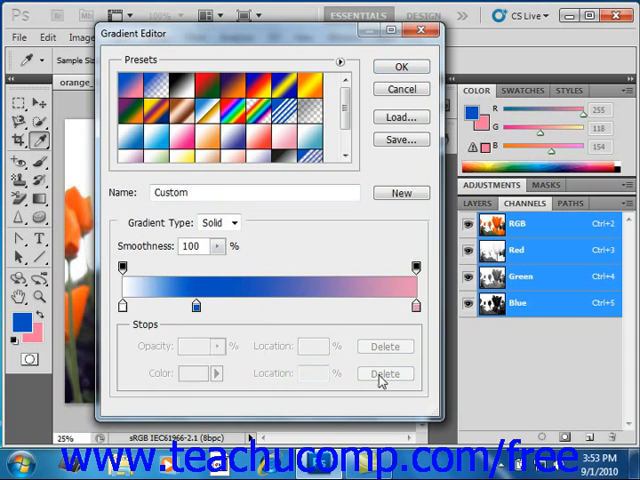
pyautogui.moveTo(384, 374)
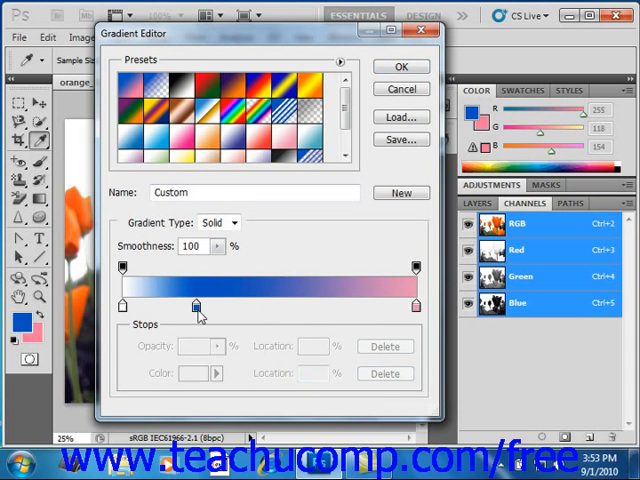
pyautogui.click(196, 304)
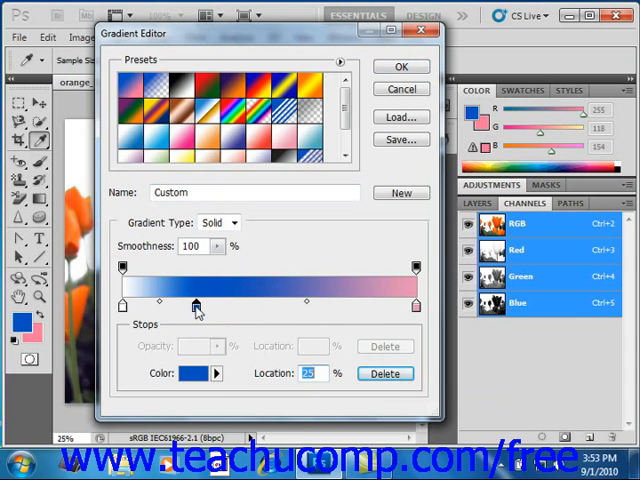
pyautogui.click(214, 372)
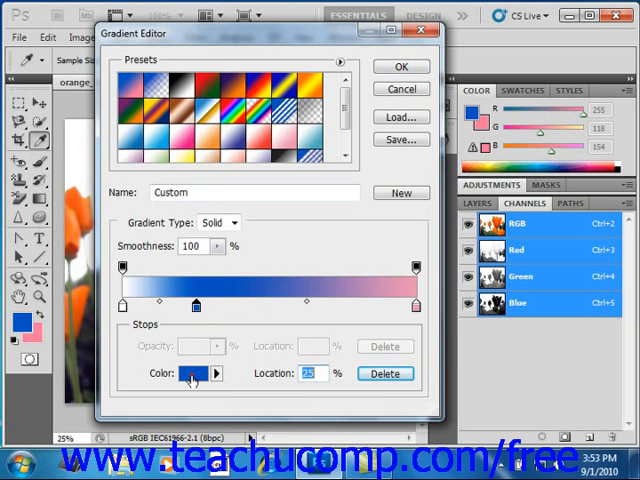
# Step: Recolor the 25% stop to purple in the Select stop color picker and confirm
pyautogui.click(196, 372)
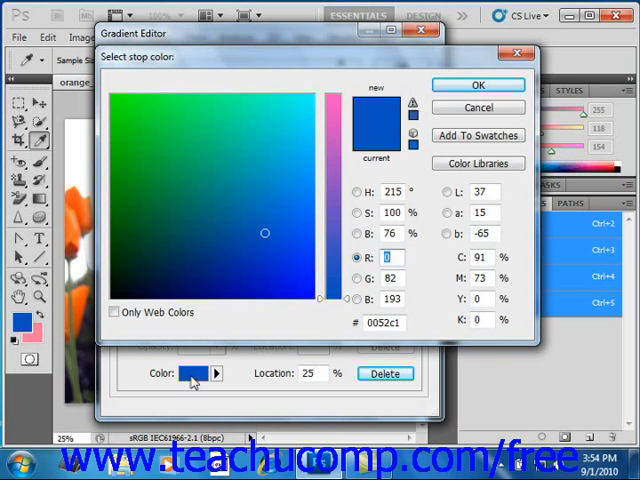
pyautogui.click(268, 180)
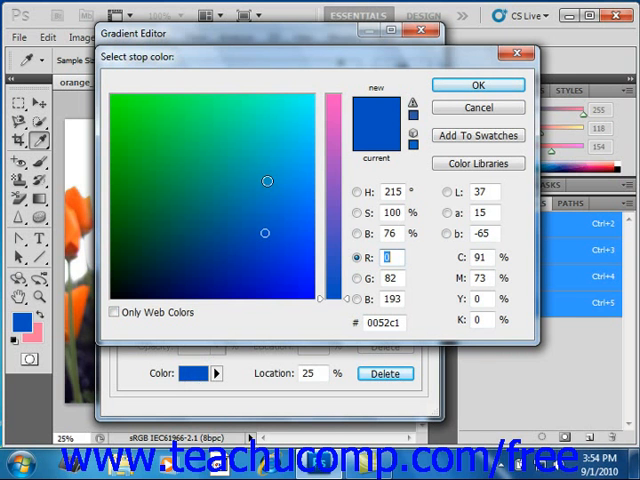
pyautogui.click(276, 156)
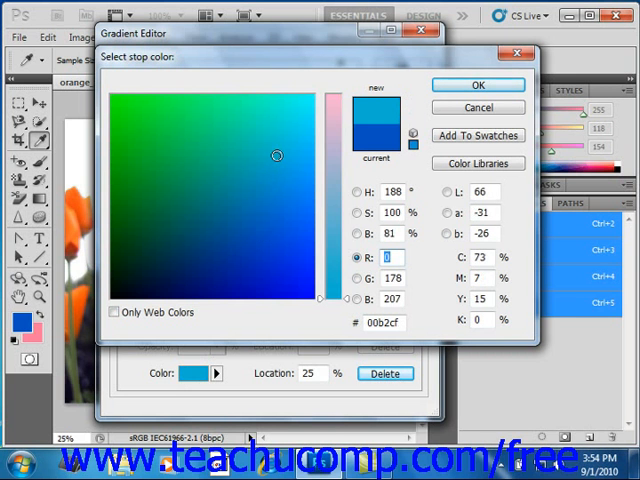
pyautogui.click(296, 268)
pyautogui.write('114')
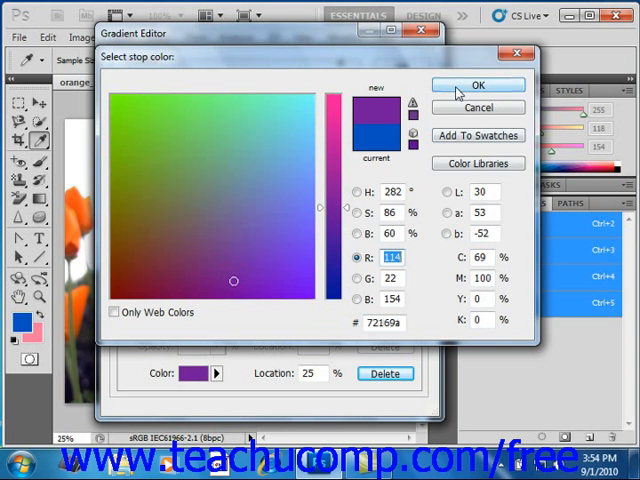
pyautogui.click(478, 84)
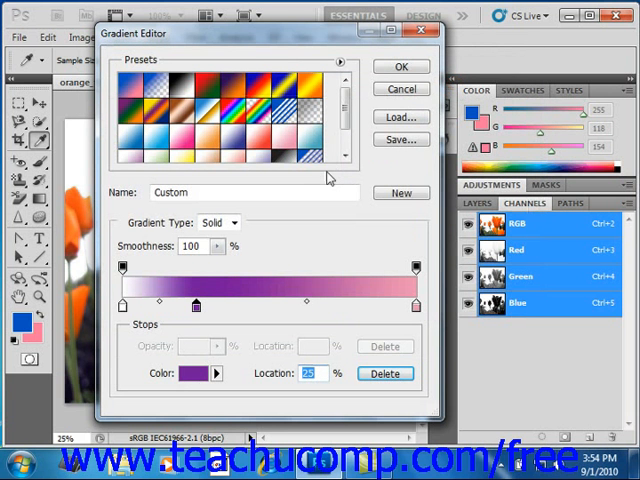
pyautogui.moveTo(320, 178)
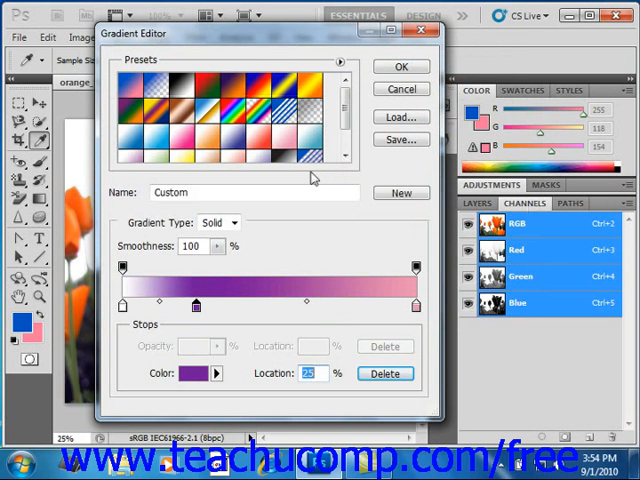
pyautogui.moveTo(304, 180)
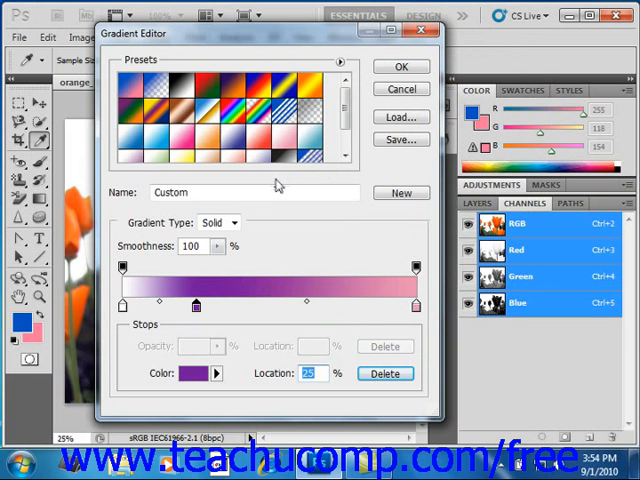
pyautogui.moveTo(196, 312)
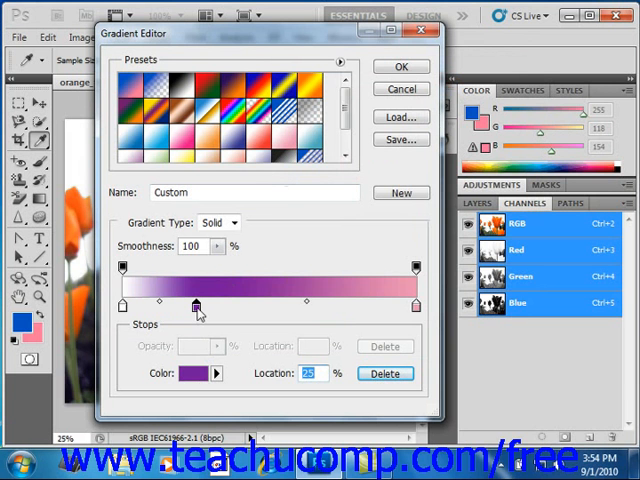
# Step: Move the purple stop to 35%, then settle it back at 22%
pyautogui.moveTo(196, 306); pyautogui.dragTo(226, 306)
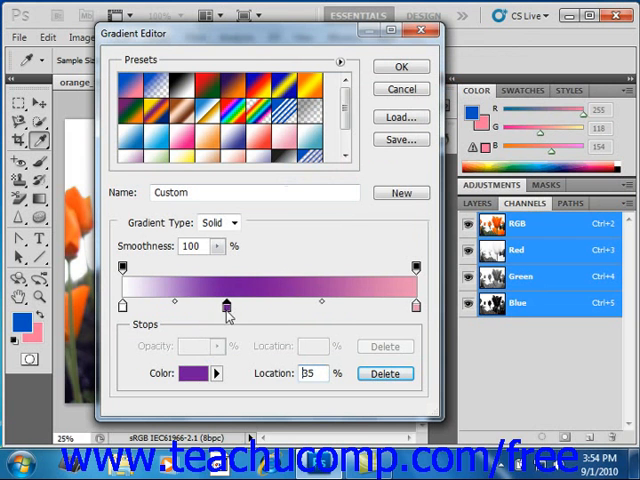
pyautogui.moveTo(224, 304); pyautogui.dragTo(188, 304)
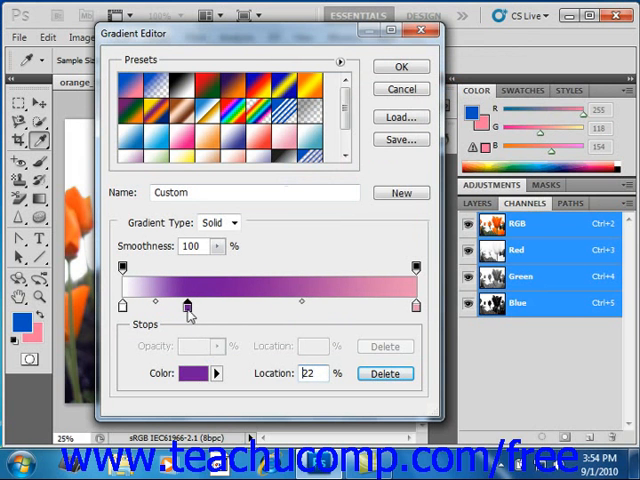
pyautogui.moveTo(188, 304)
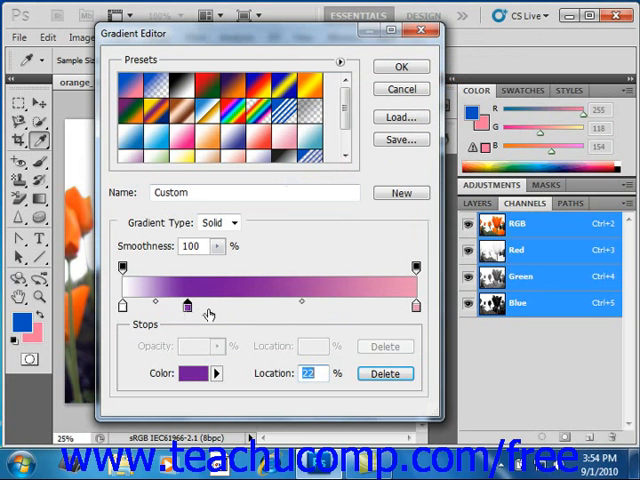
pyautogui.moveTo(210, 314)
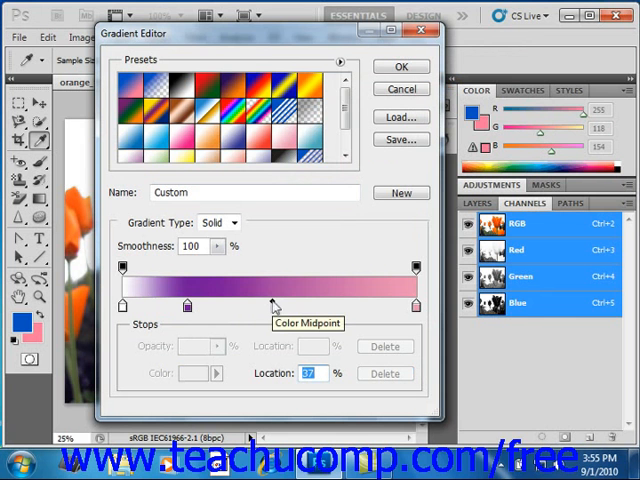
pyautogui.moveTo(268, 304)
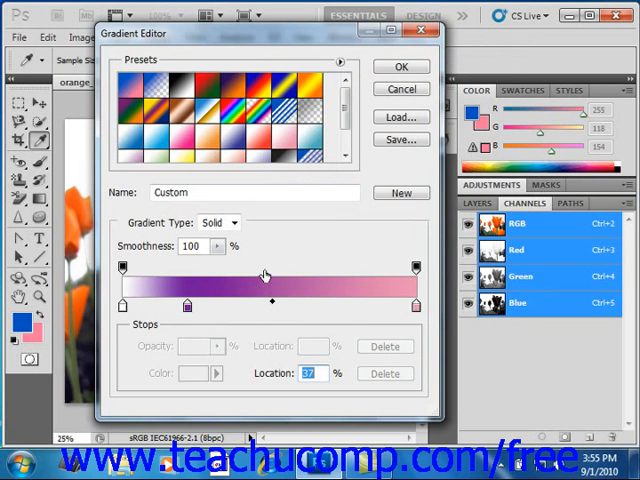
pyautogui.moveTo(256, 278)
pyautogui.write('80')
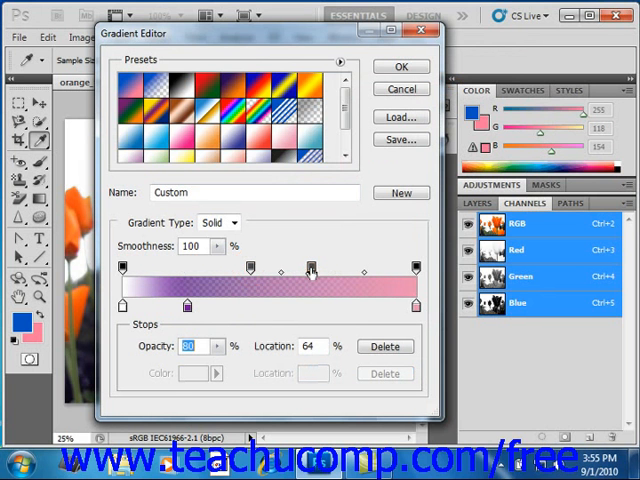
pyautogui.moveTo(312, 268)
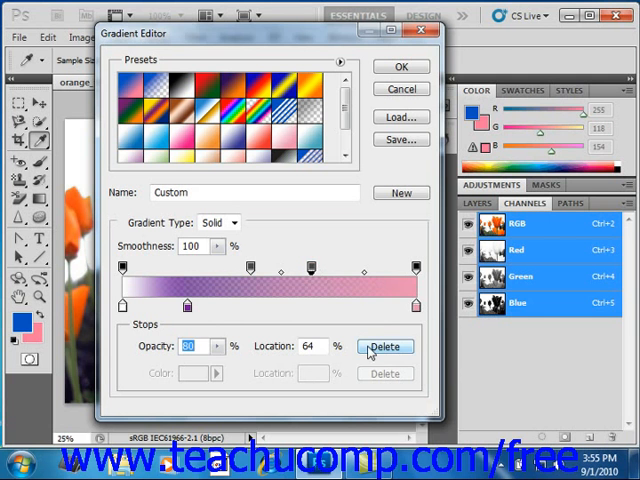
# Step: Delete the opacity stop at 64% and select the one at 43%
pyautogui.click(384, 346)
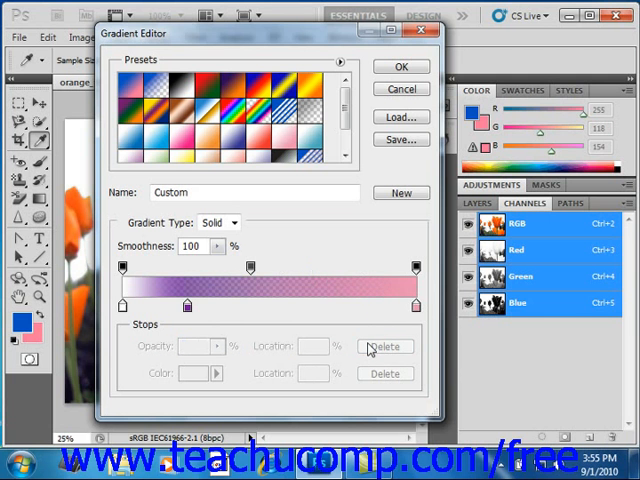
pyautogui.moveTo(384, 346)
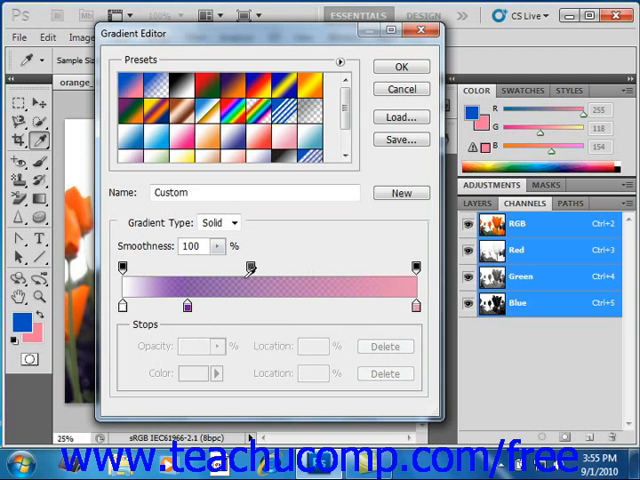
pyautogui.click(252, 268)
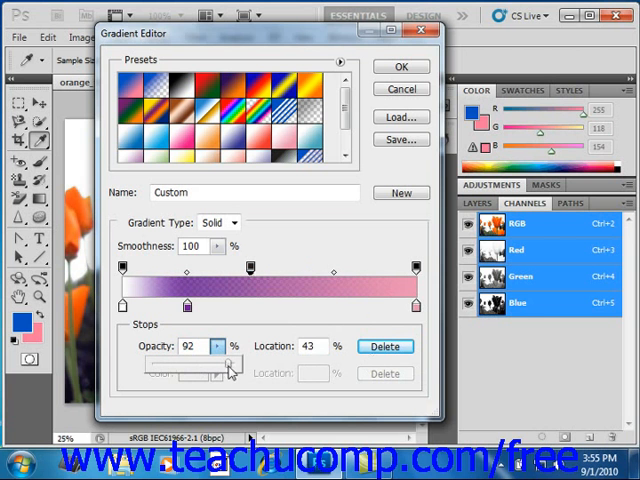
pyautogui.moveTo(290, 308)
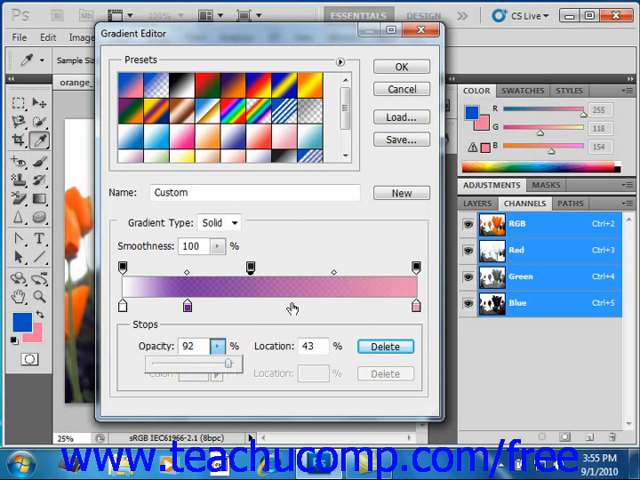
pyautogui.tripleClick(184, 346)
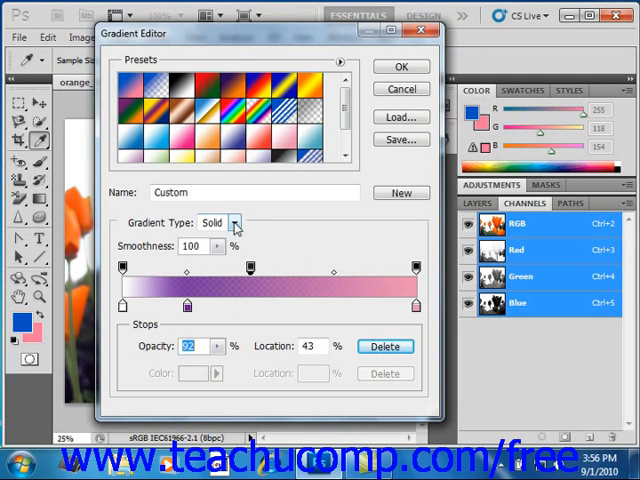
# Step: Switch to a Noise gradient and try roughness 98% and 22% before settling on 17%
pyautogui.click(234, 224)
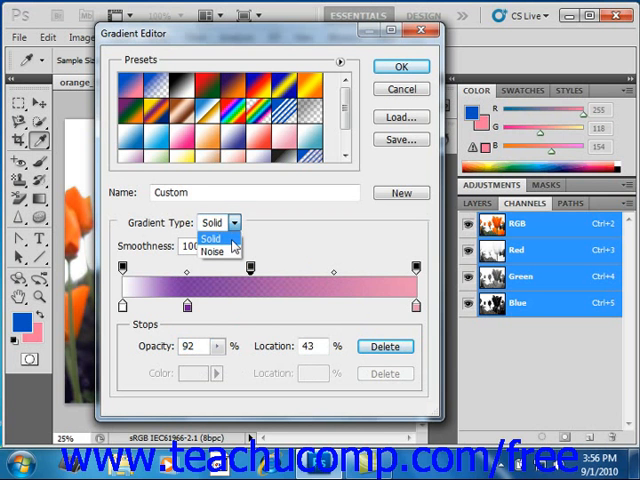
pyautogui.click(212, 238)
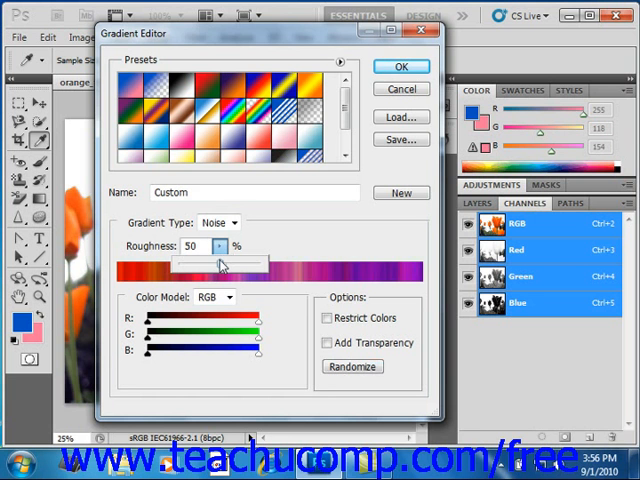
pyautogui.moveTo(220, 260); pyautogui.dragTo(258, 260)
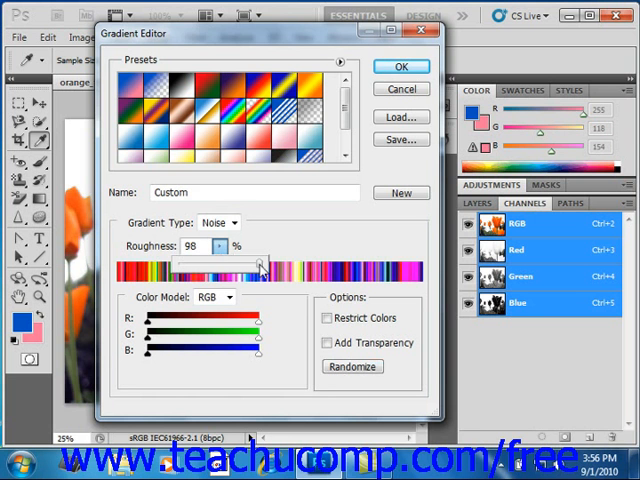
pyautogui.moveTo(258, 266); pyautogui.dragTo(196, 266)
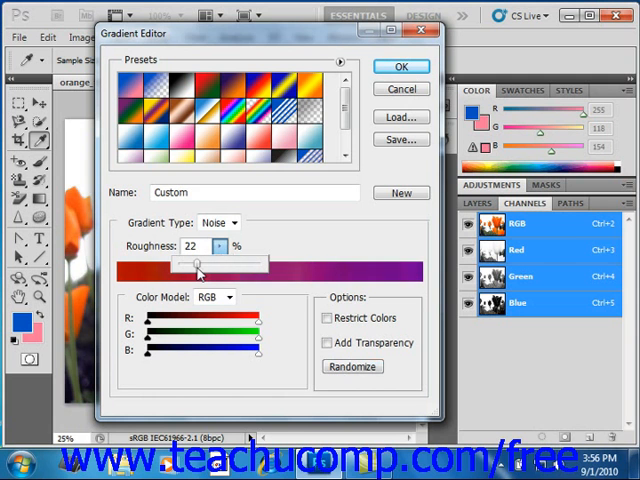
pyautogui.moveTo(204, 262); pyautogui.dragTo(184, 262)
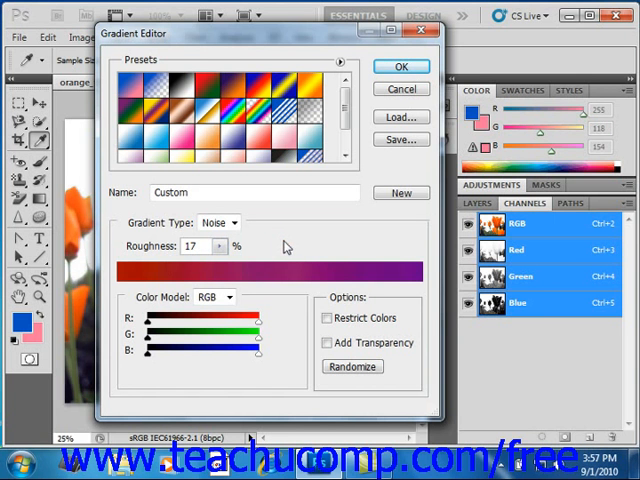
# Step: Review the Color Model options and keep RGB for the noise gradient
pyautogui.click(230, 296)
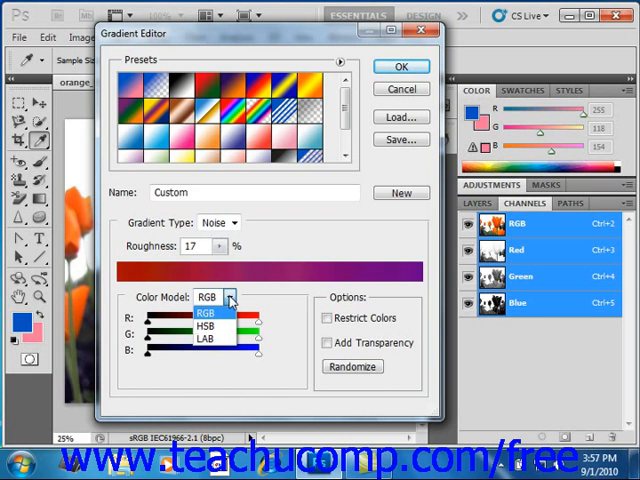
pyautogui.click(208, 296)
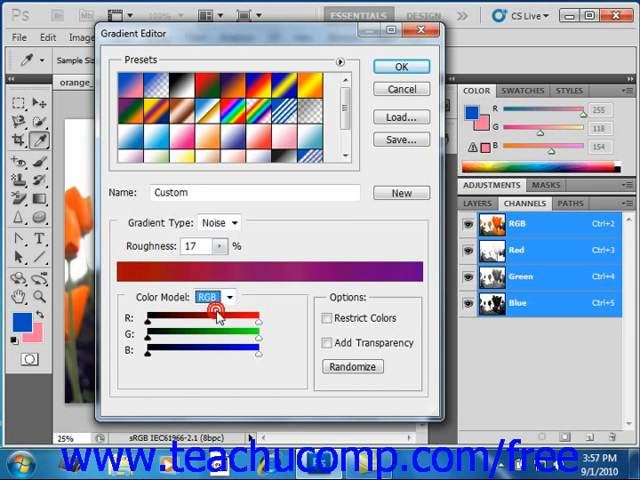
pyautogui.moveTo(216, 320)
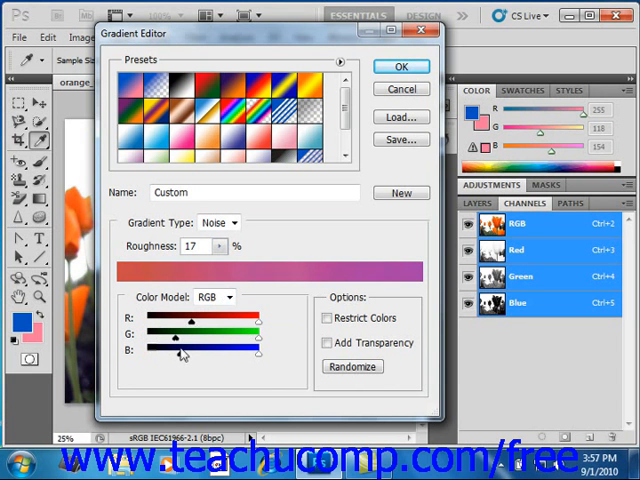
pyautogui.moveTo(178, 352)
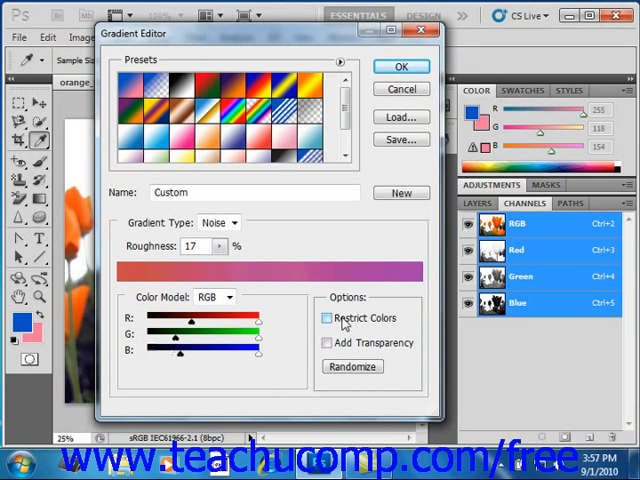
pyautogui.moveTo(326, 318)
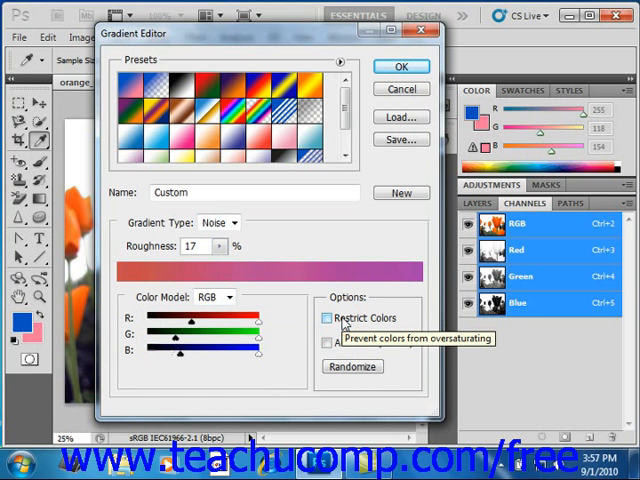
pyautogui.moveTo(328, 344)
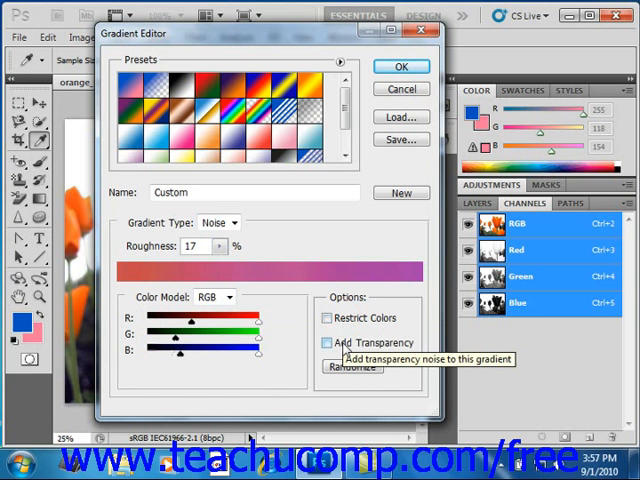
# Step: Toggle Add Transparency on and off for the noise gradient
pyautogui.click(326, 344)
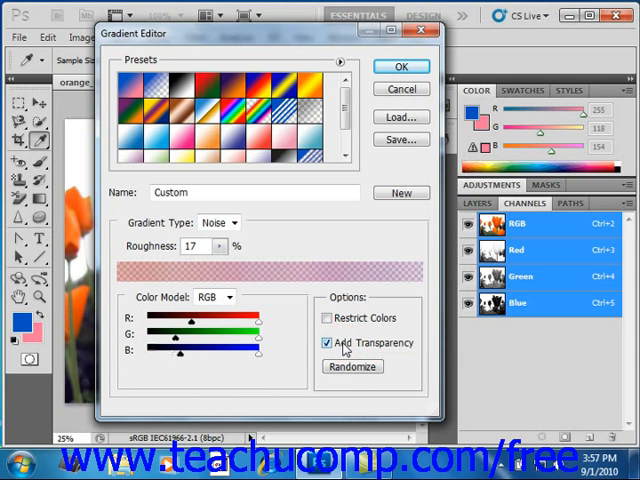
pyautogui.click(326, 342)
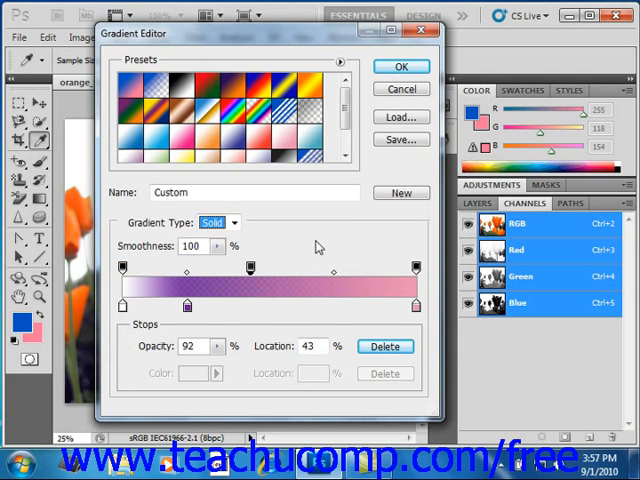
pyautogui.moveTo(384, 160)
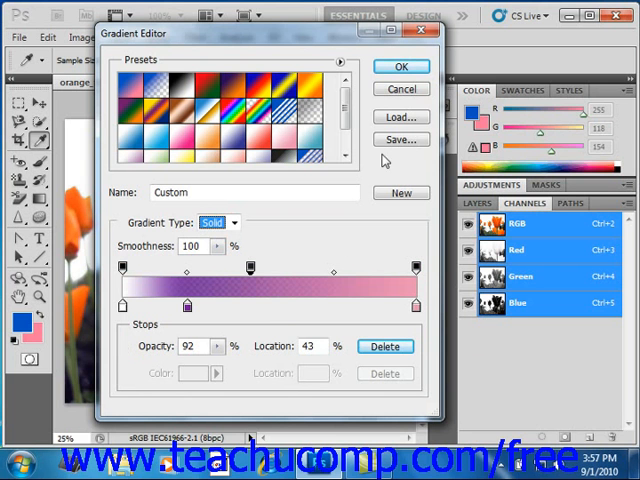
pyautogui.moveTo(400, 140)
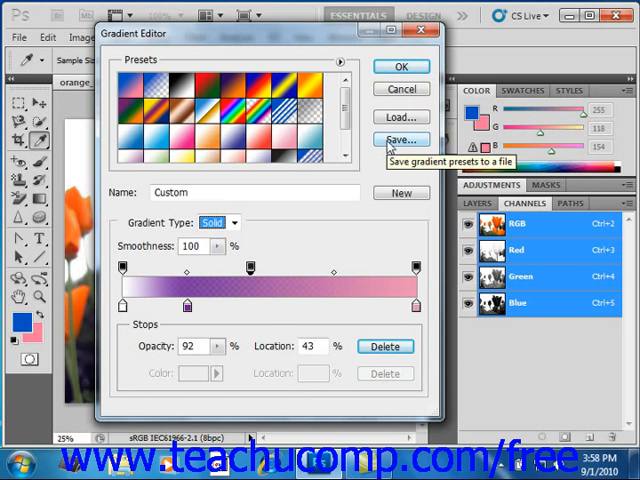
pyautogui.moveTo(400, 68)
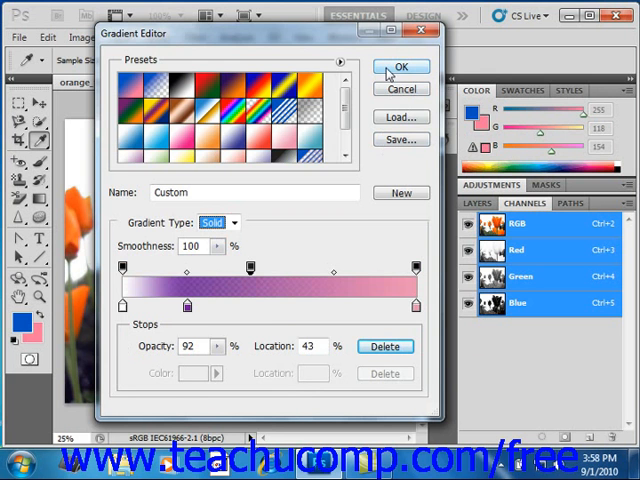
# Step: Confirm the custom purple-pink gradient with OK, returning to the tulip photo
pyautogui.click(400, 68)
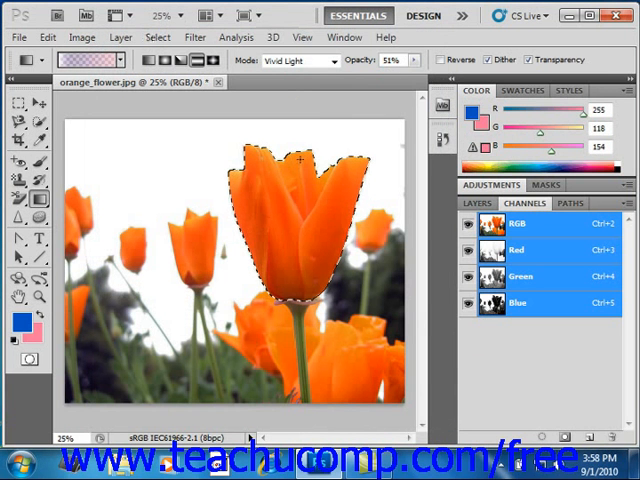